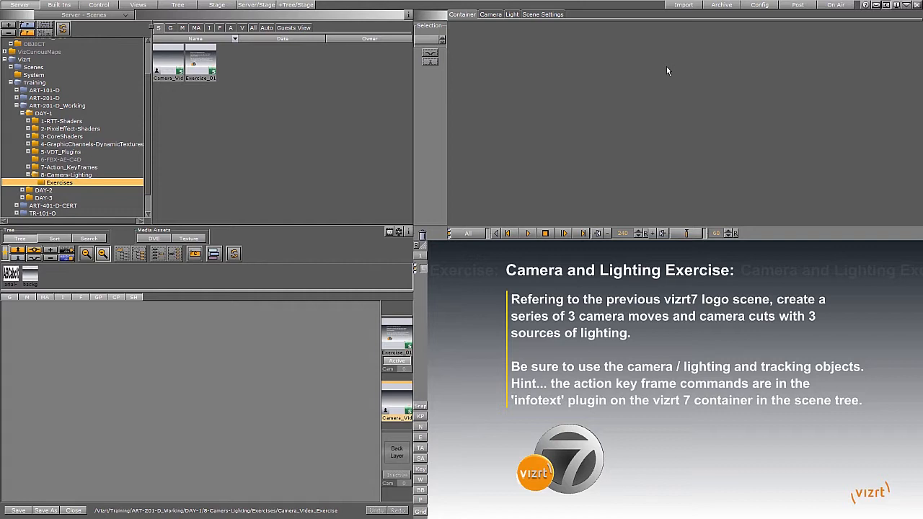
mouse_move(634, 65)
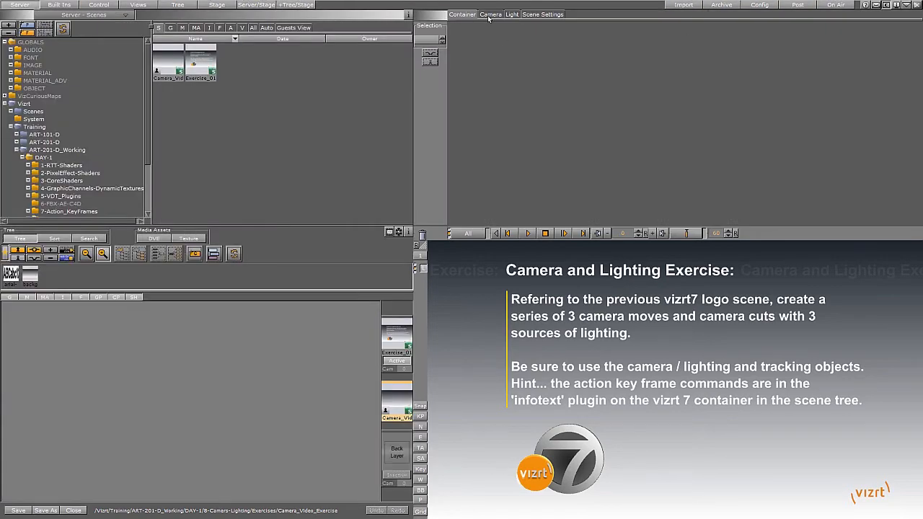
- Create a JIB container under DOLLY, add a Sphere beneath it, and begin renaming it
click(490, 14)
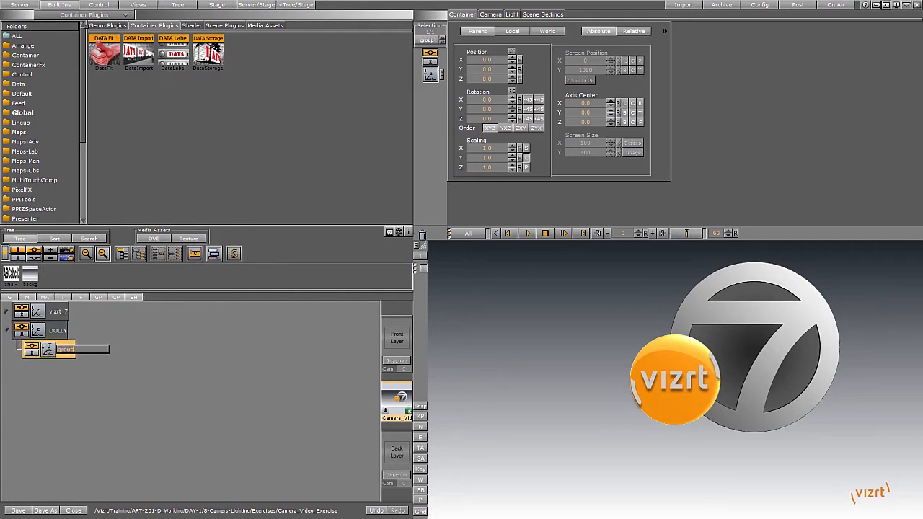
text(JIB)
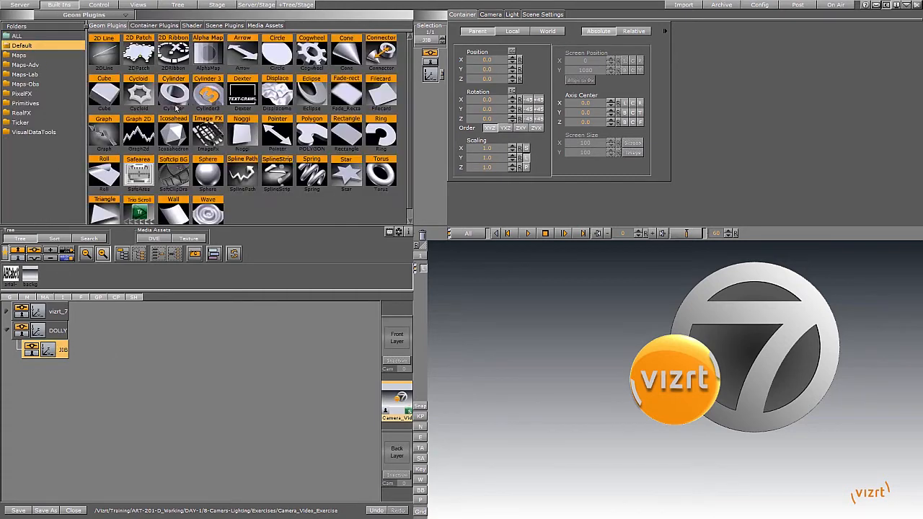
click(208, 173)
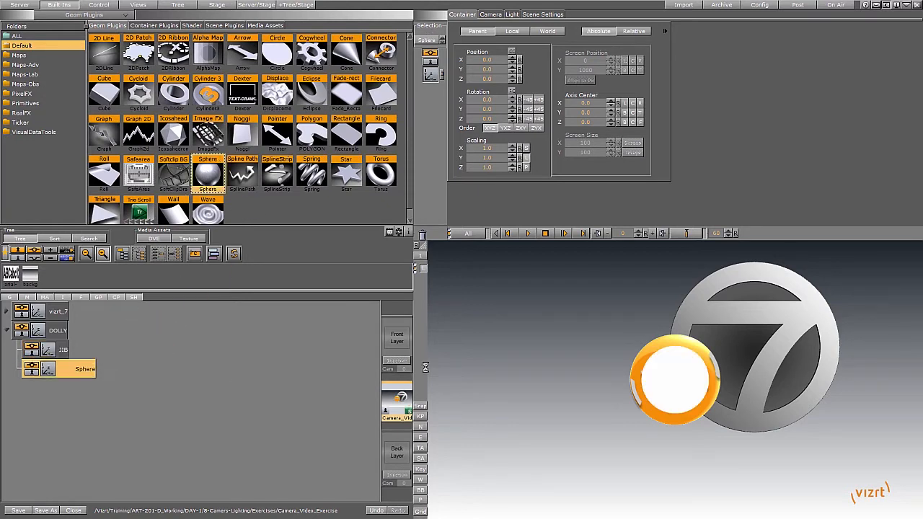
double_click(84, 368)
text(Camera_1)
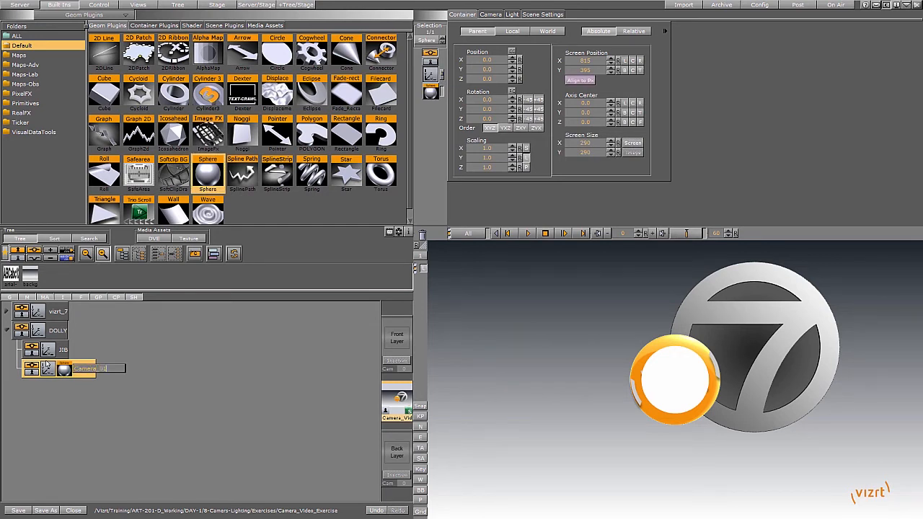
right_click(83, 368)
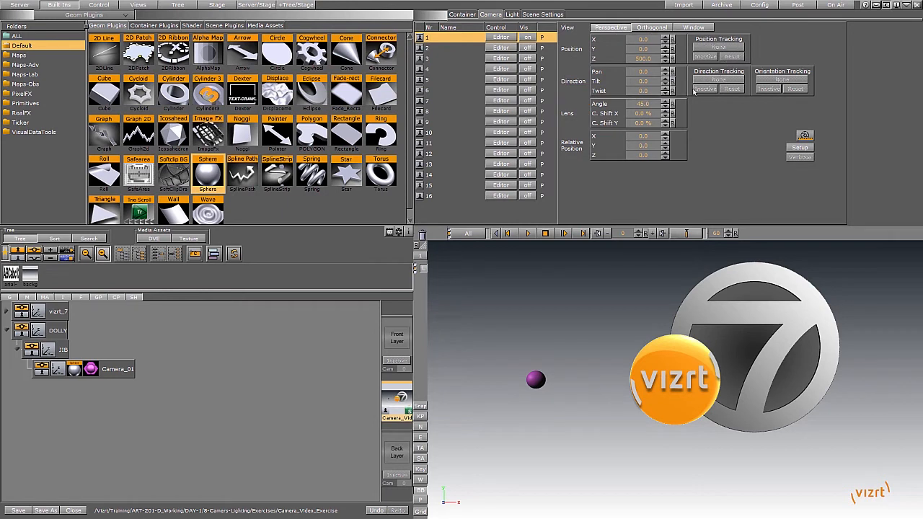
mouse_move(127, 376)
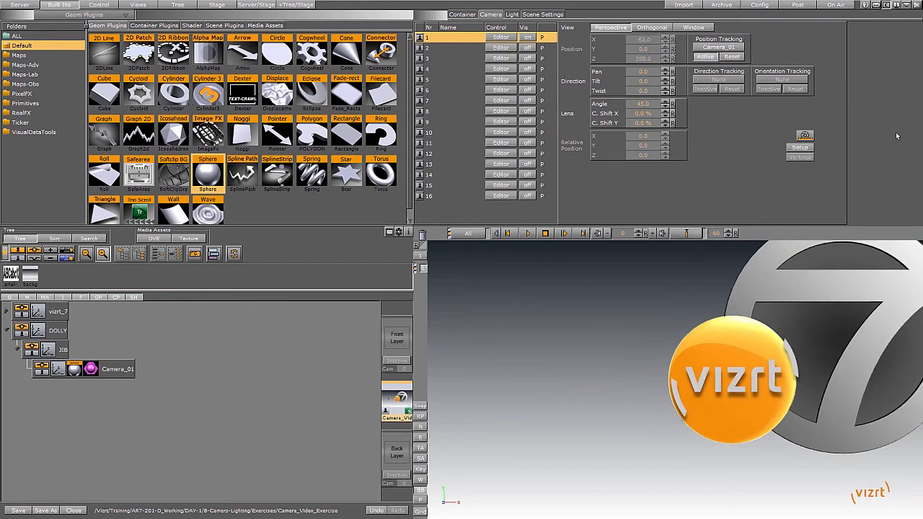
mouse_move(174, 316)
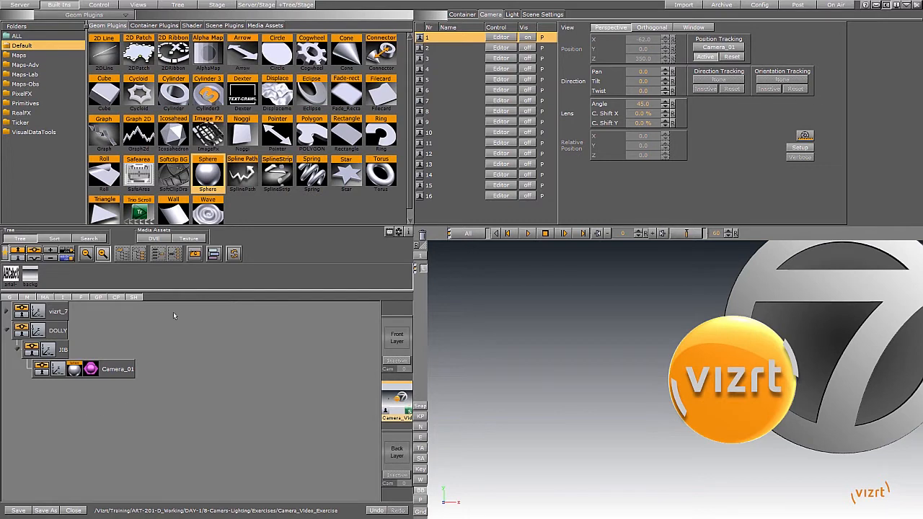
- Expand the vizrt_7 container to reveal Camera_01 and its other children
click(7, 311)
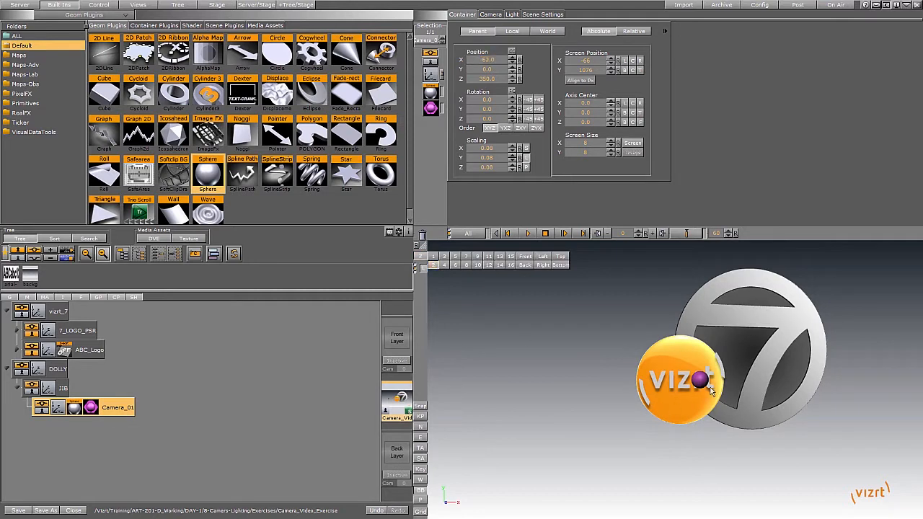
mouse_move(727, 346)
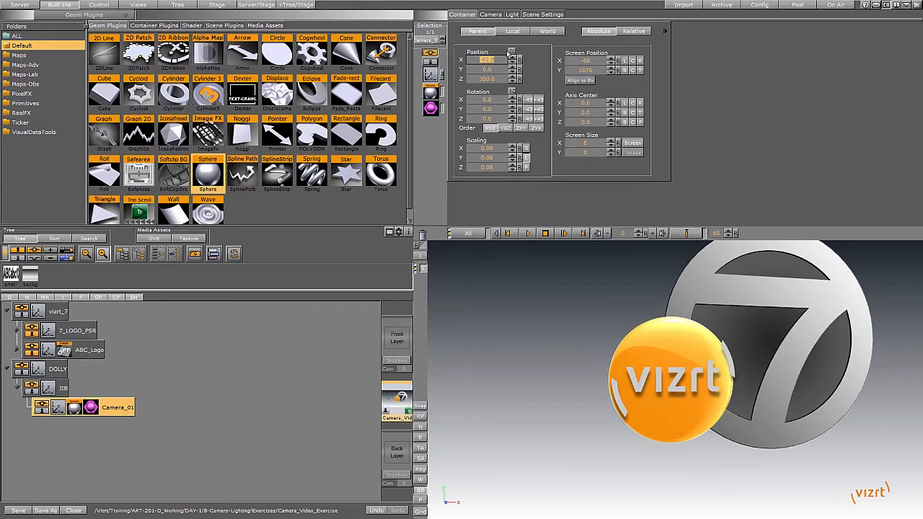
- Enter a position value of 115.0 and keyframe the JIB container's position
text(115.0)
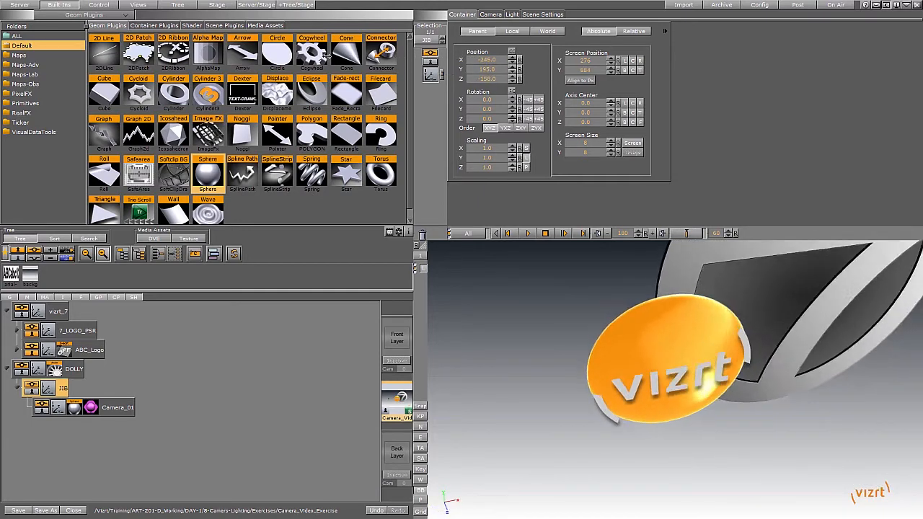
click(80, 388)
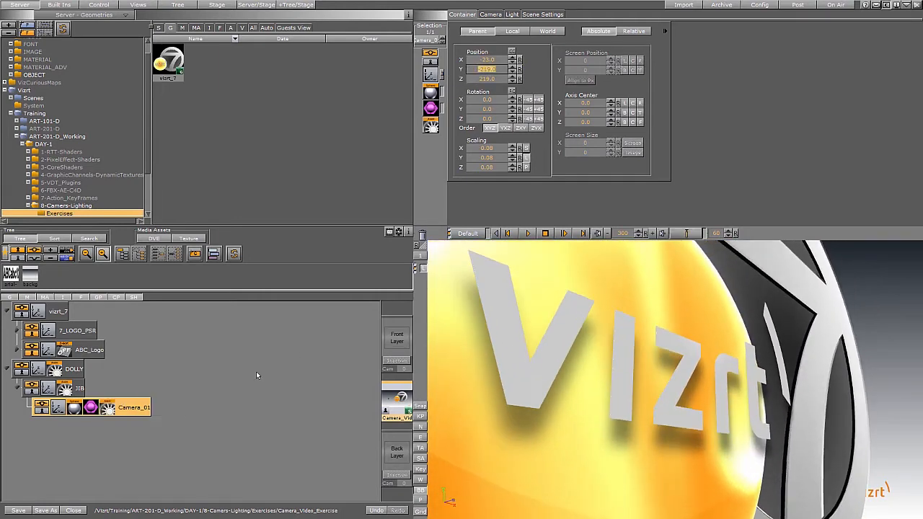
- Open the Stage dopesheet and spline view for the DOLLY, JIB and Camera_01 tracks
click(216, 5)
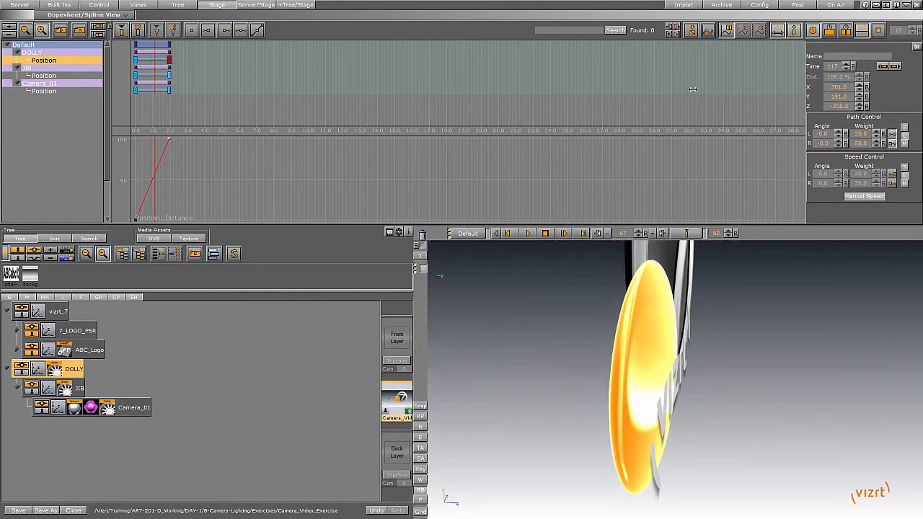
- Play the camera move, rewind to the start, and lengthen the Director Default duration
click(528, 233)
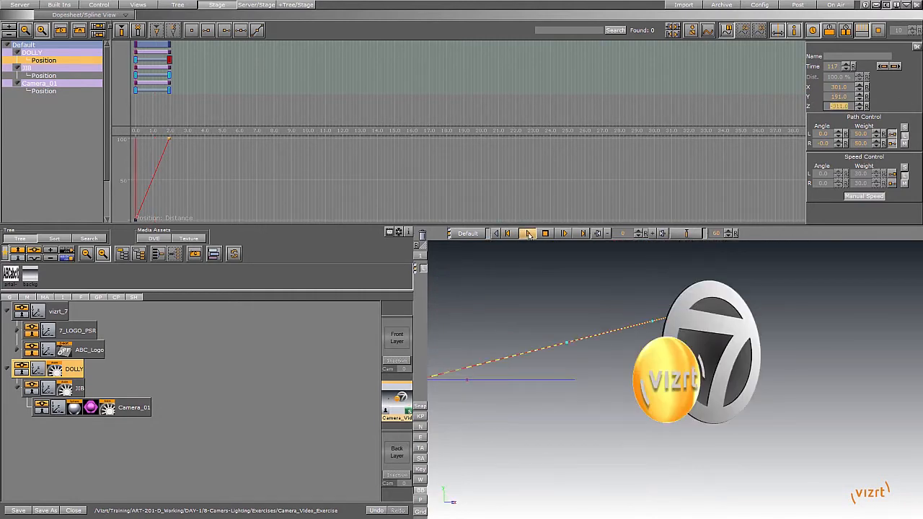
click(528, 232)
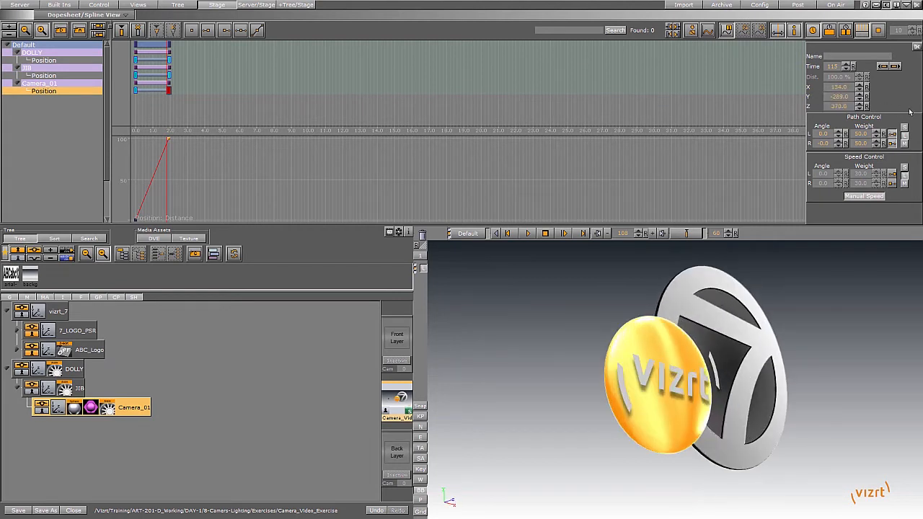
click(508, 233)
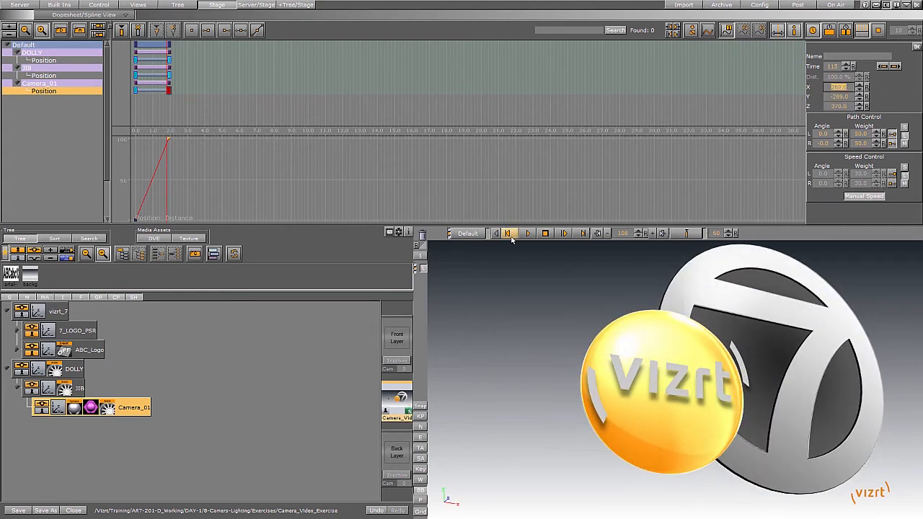
click(507, 233)
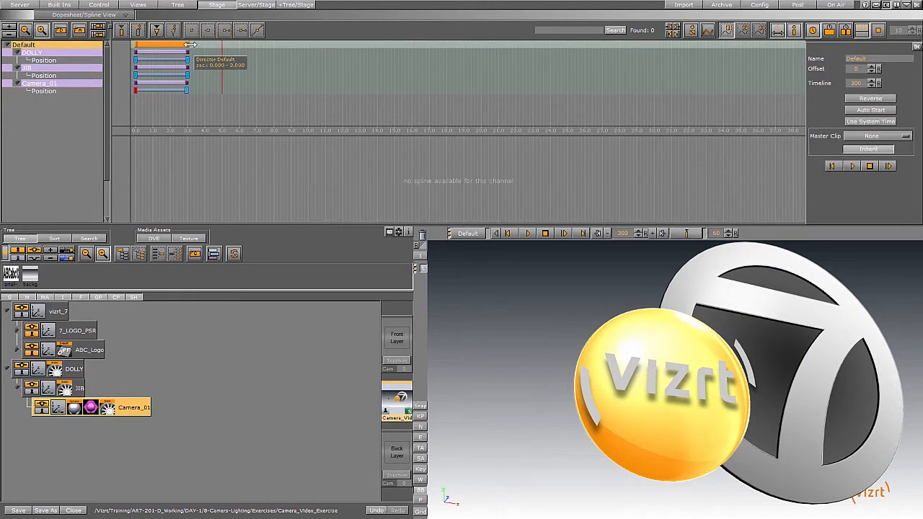
click(562, 233)
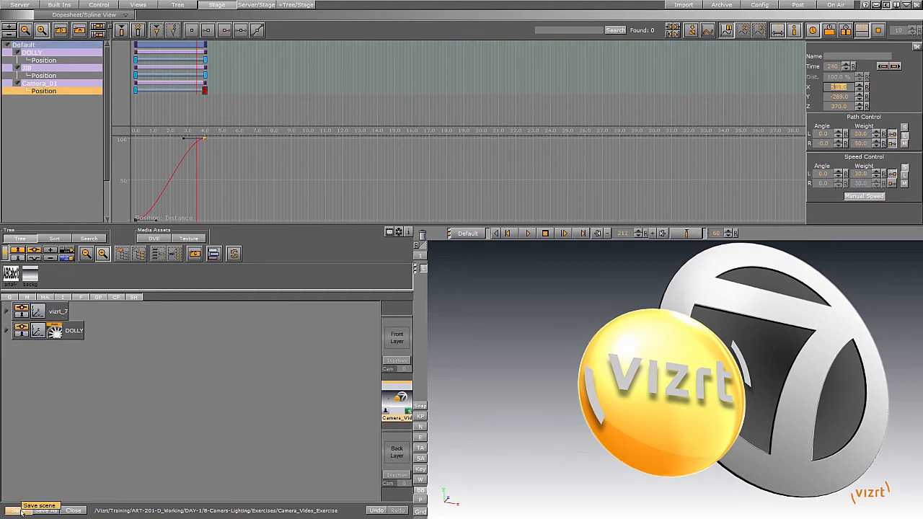
- Save the scene, rename the duplicated DOLLY group to DOLLY_2, and select containers in the rig
click(75, 331)
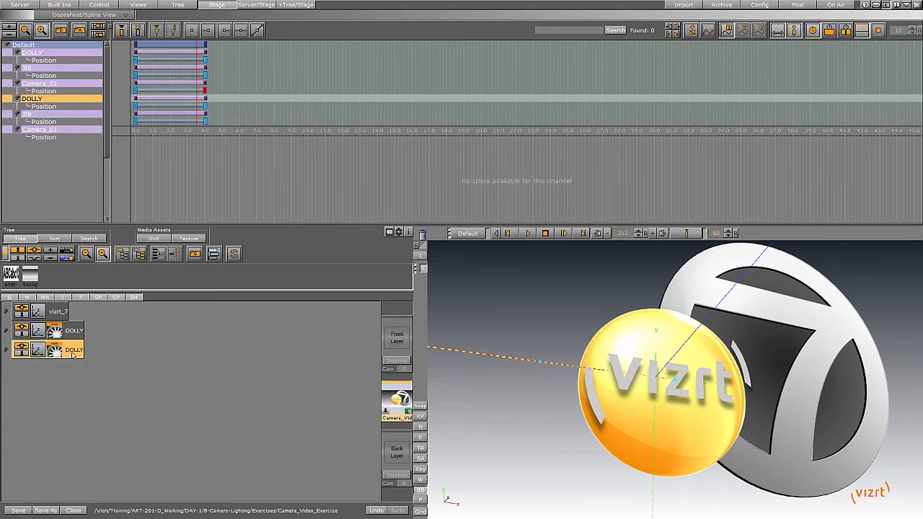
double_click(74, 349)
text(_2)
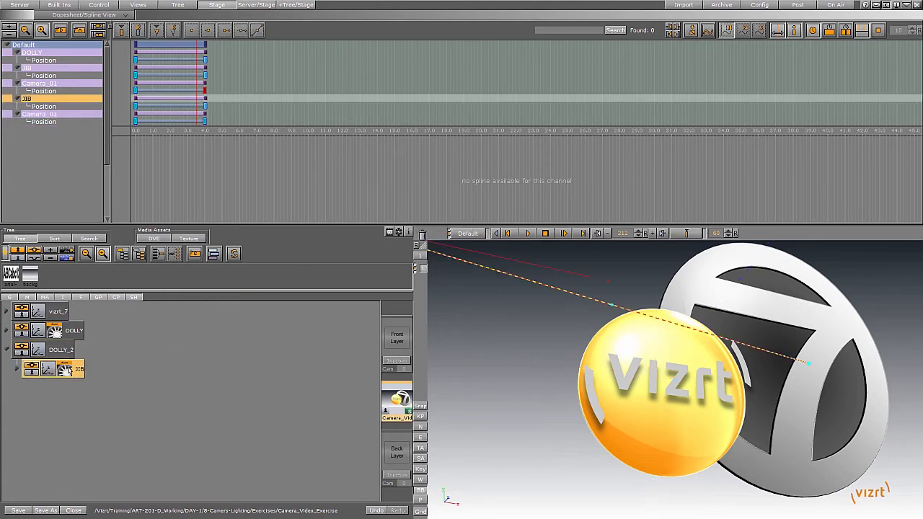
click(17, 369)
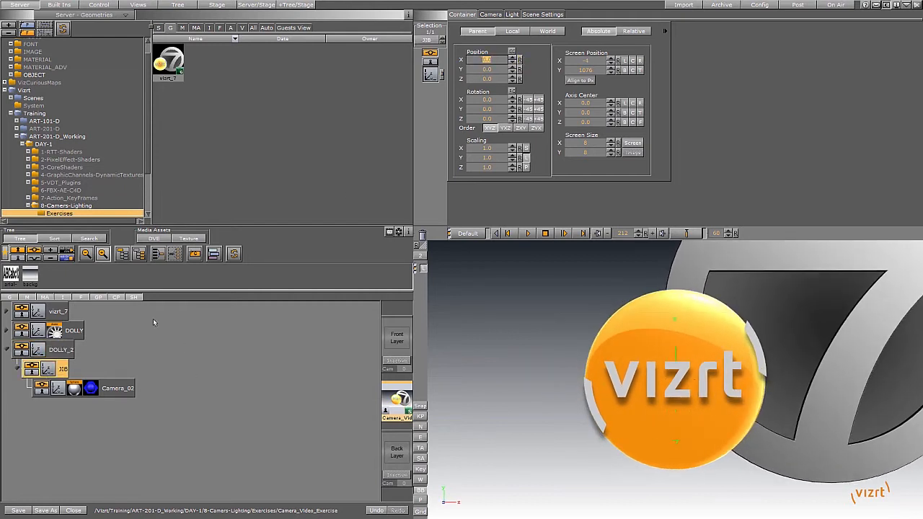
click(117, 388)
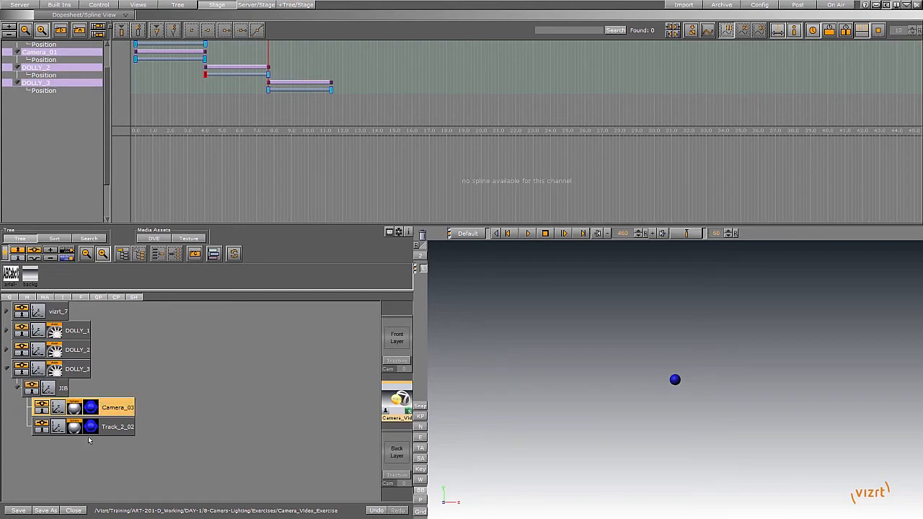
- Select the third rig's track marker and rename it Track_03
click(117, 426)
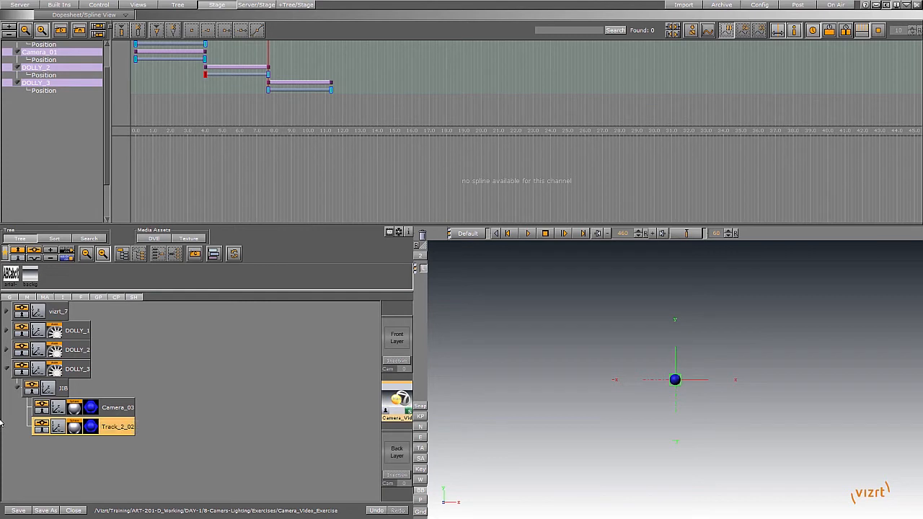
double_click(117, 426)
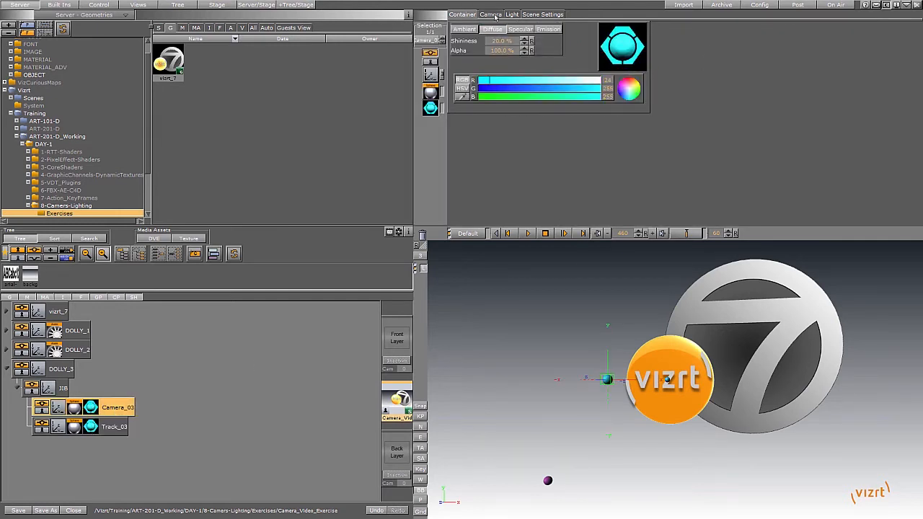
- Open the camera settings, then pick the Camera_03 position keyframes
click(490, 14)
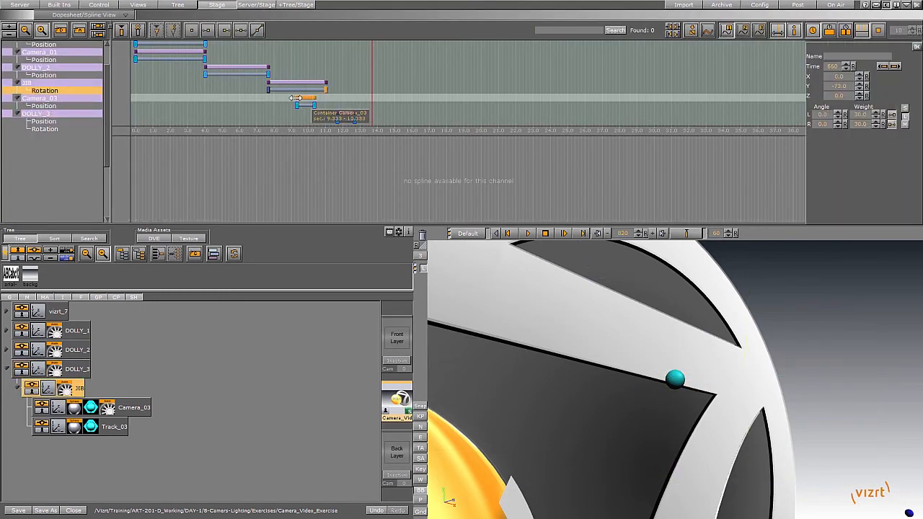
click(43, 106)
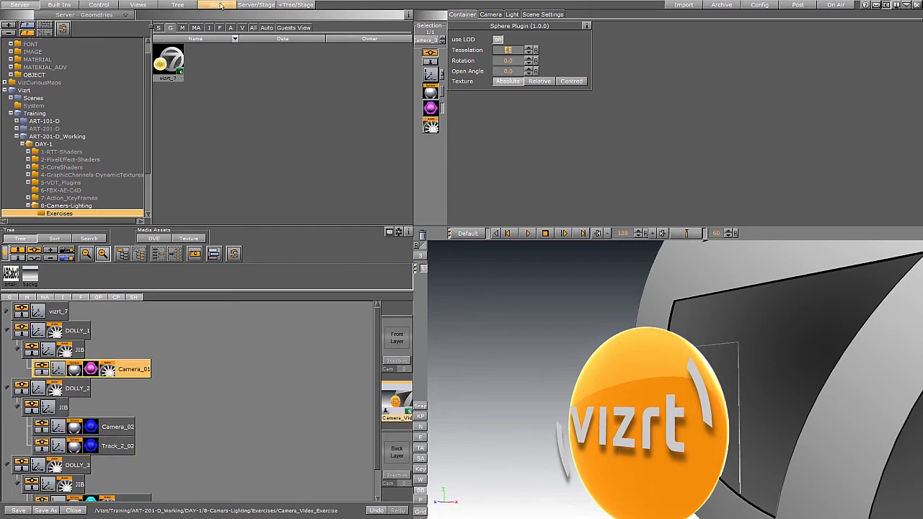
- Open the Stage animation dopesheet
click(217, 4)
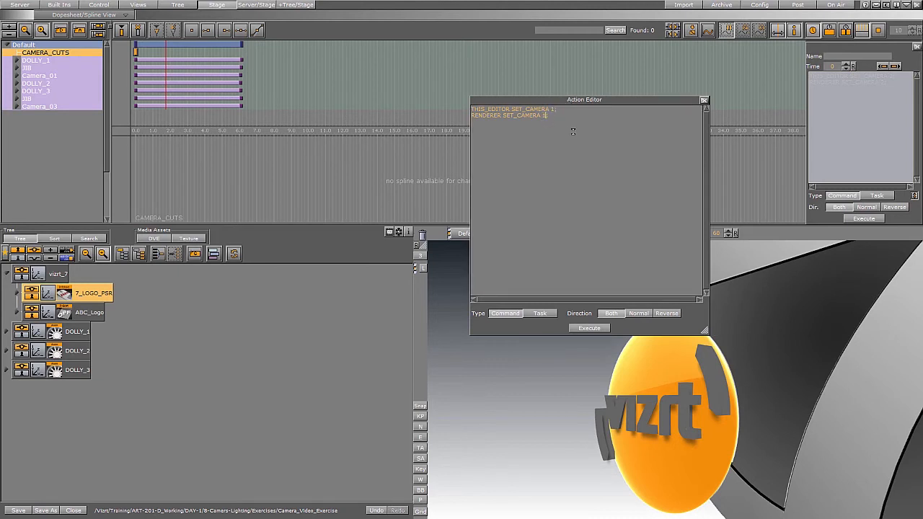
- Open the CAMERA_CUTS keyframe's camera-switch commands and move the Action Editor aside
click(589, 328)
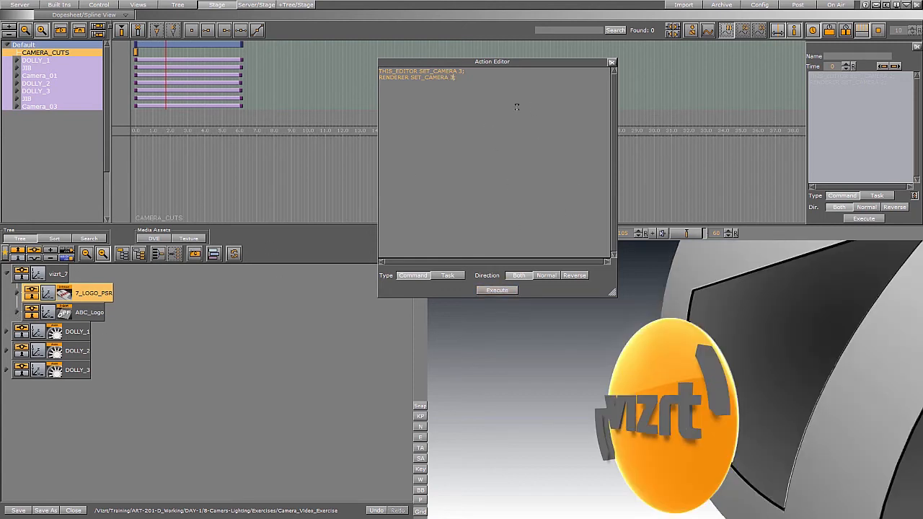
drag(492, 61, 607, 61)
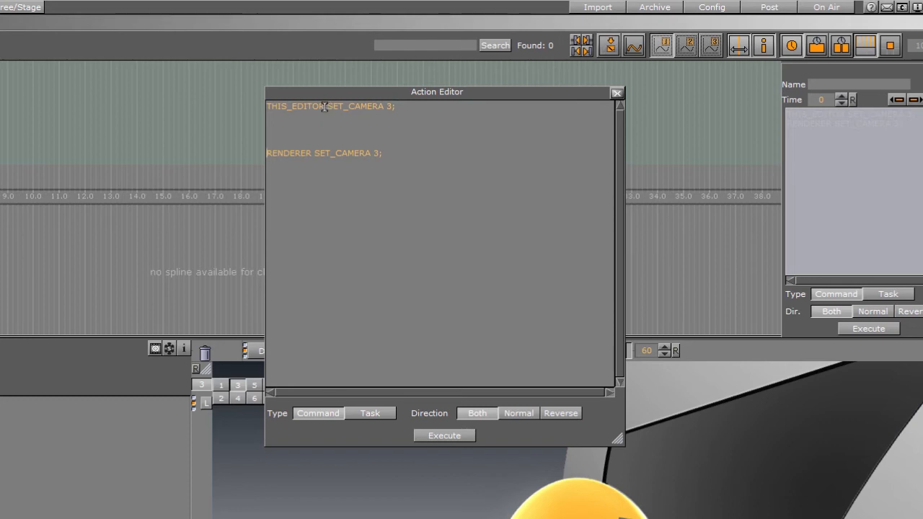
- Change the editor and renderer SET_CAMERA values from 3 to 1 in the Action Editor
double_click(292, 106)
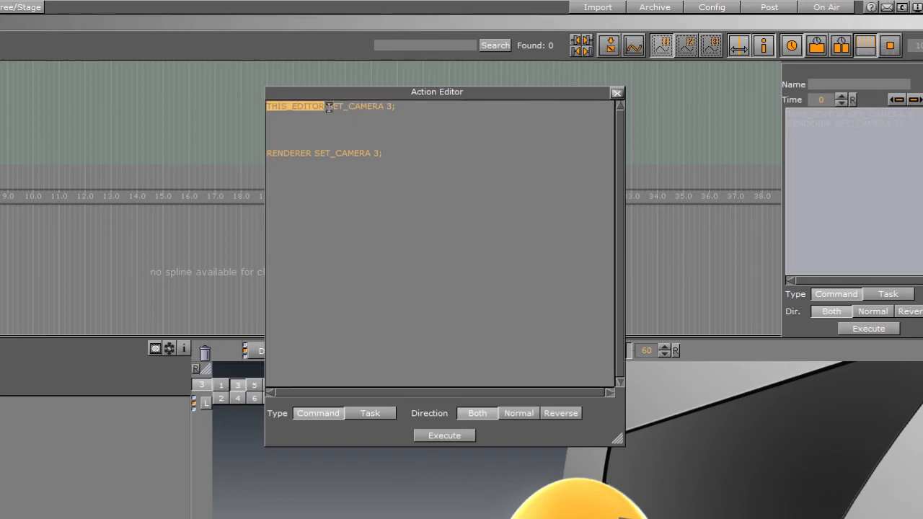
double_click(355, 106)
text(1)
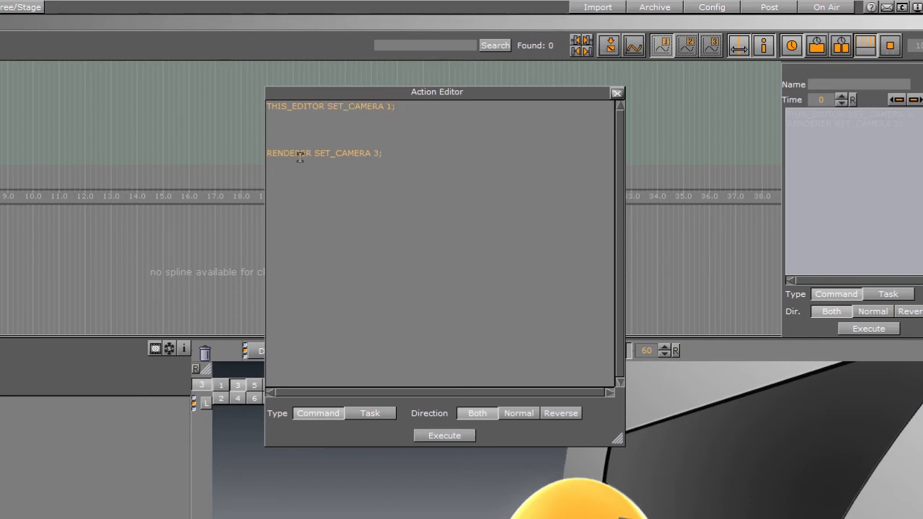
double_click(289, 153)
text(1)
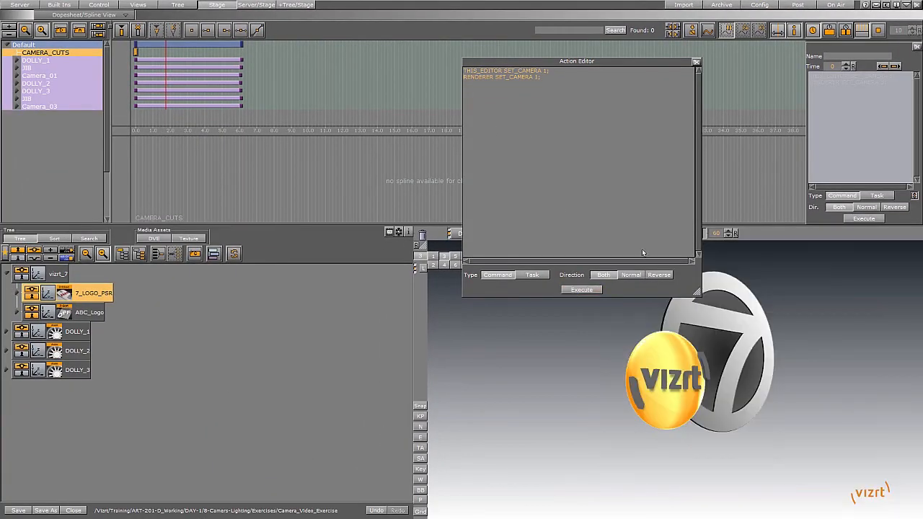
click(696, 61)
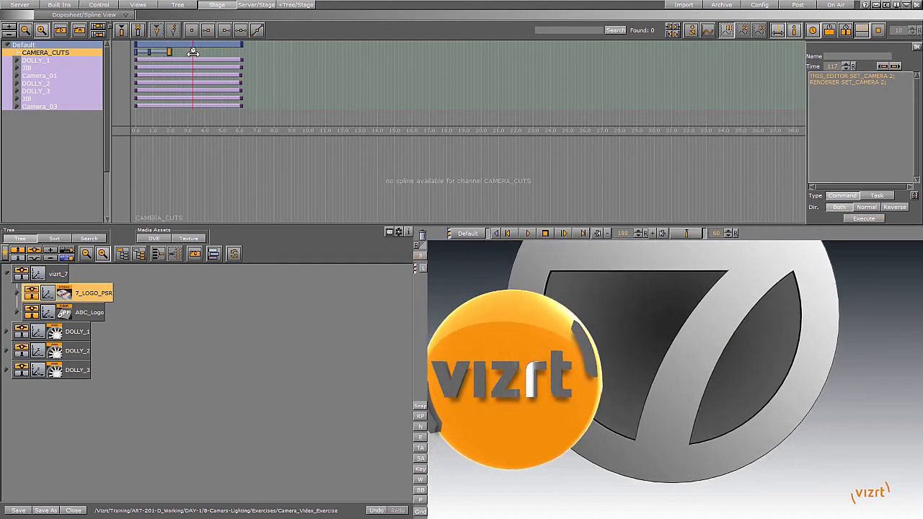
mouse_move(193, 51)
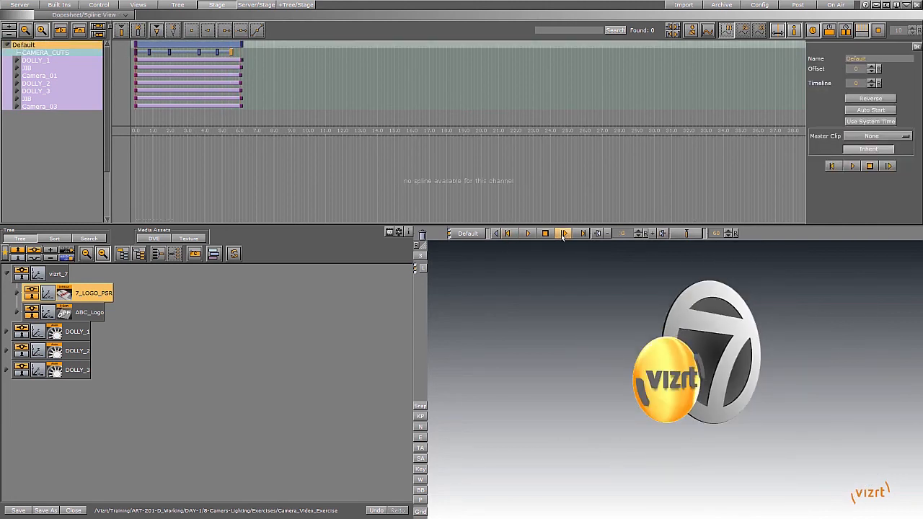
- Expand DOLLY_1 in the scene tree to reveal its JIB group and Camera_01
click(564, 233)
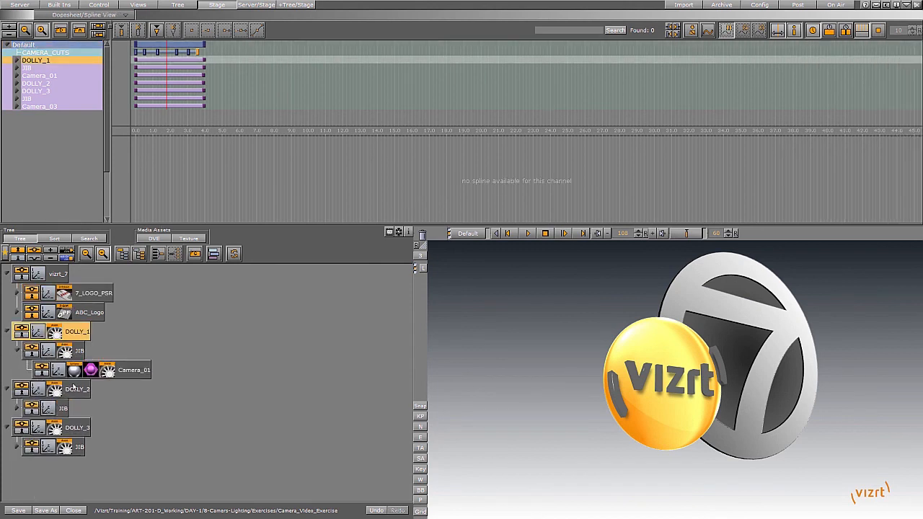
- Check the CAMERA_CUTS keyframe commands, collapse the tree to the dolly rigs, and close the scene
click(40, 75)
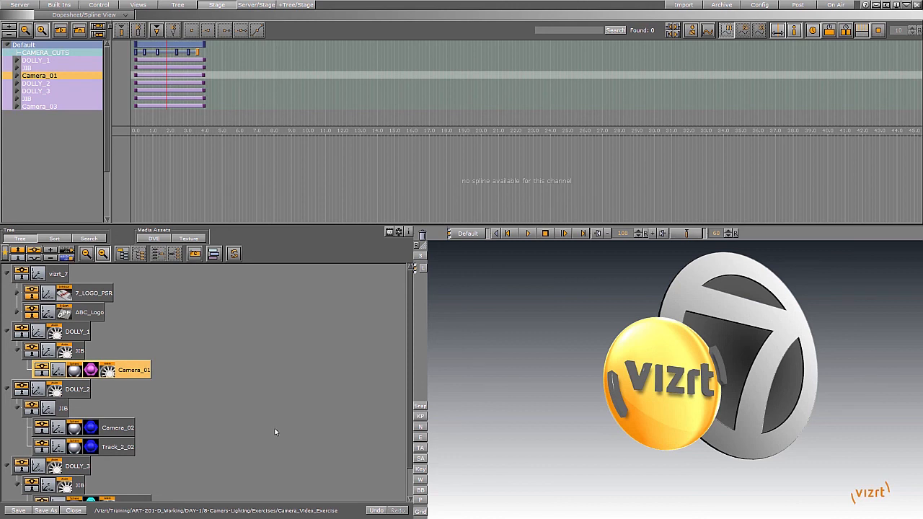
click(44, 52)
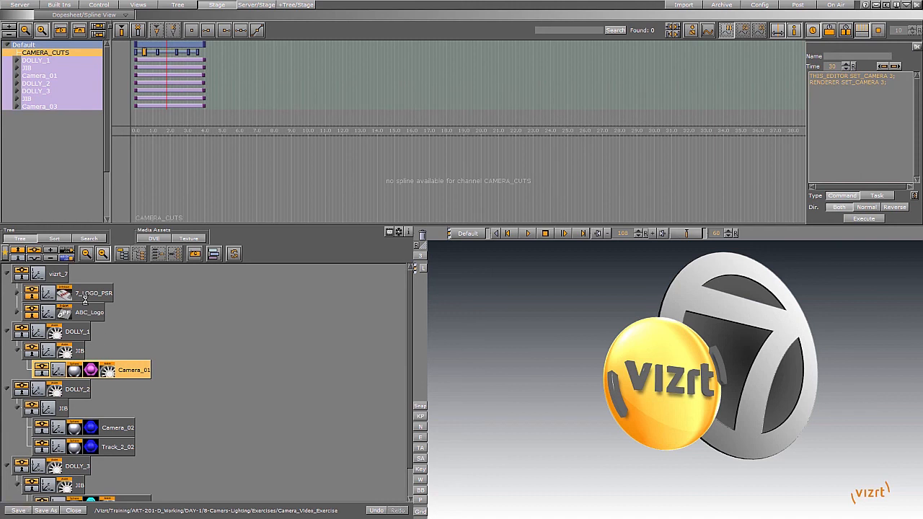
click(8, 274)
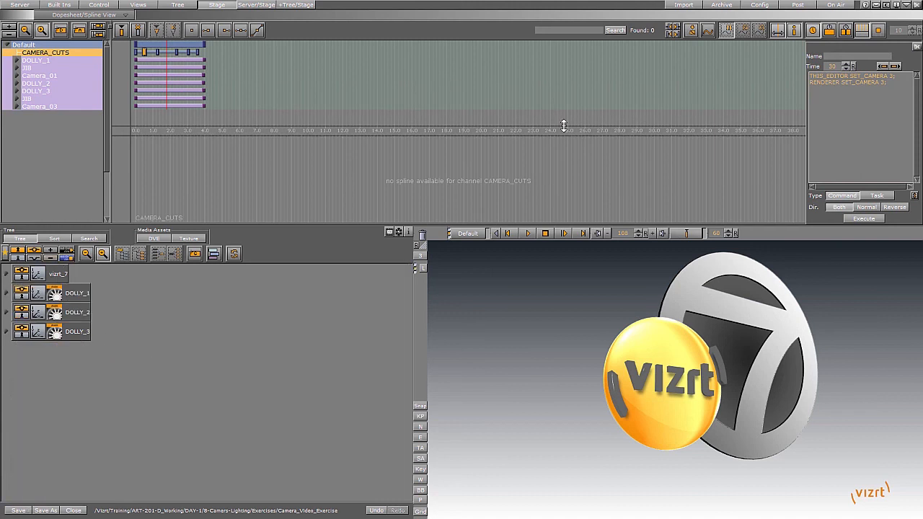
mouse_move(41, 510)
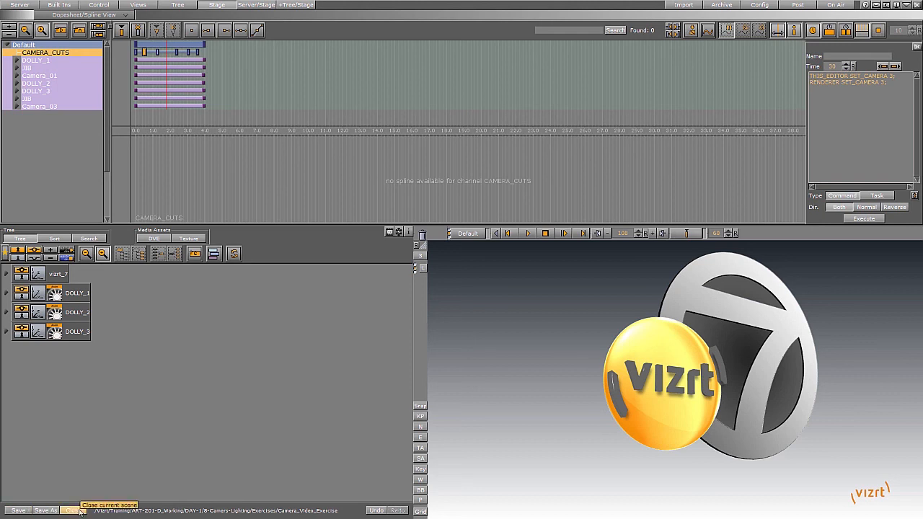
click(74, 510)
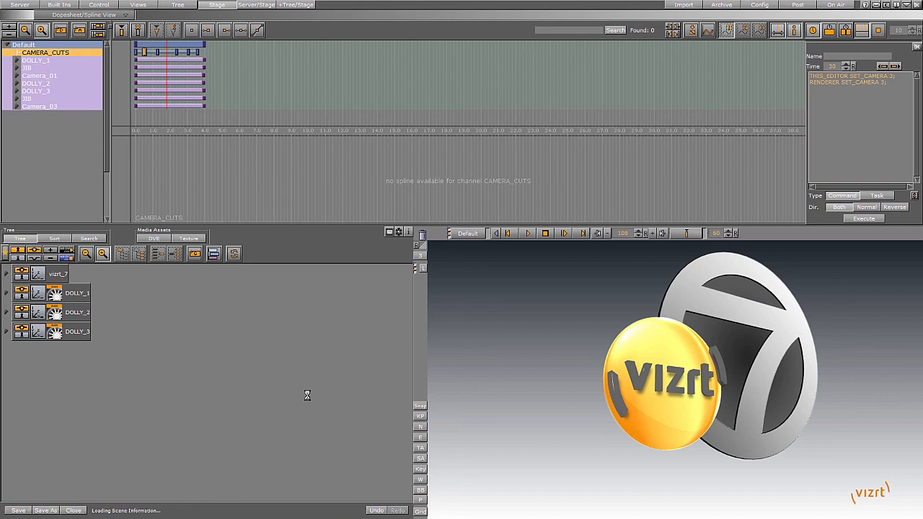